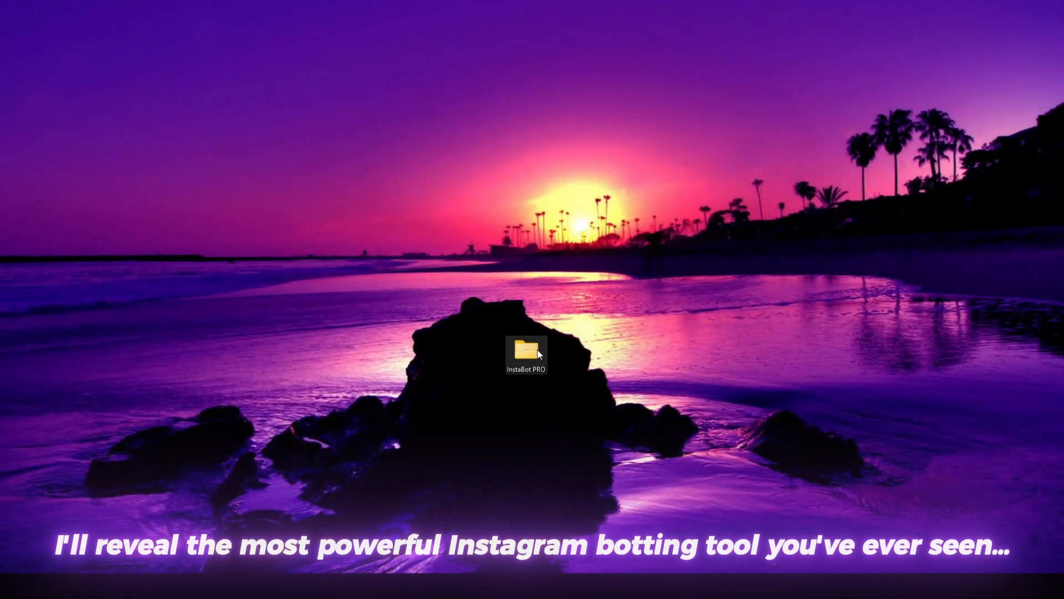
- Launch the InstaBot PRO bot from its desktop folder to reach the mode selection menu
{"action": "double_click", "coordinate": [526, 352]}
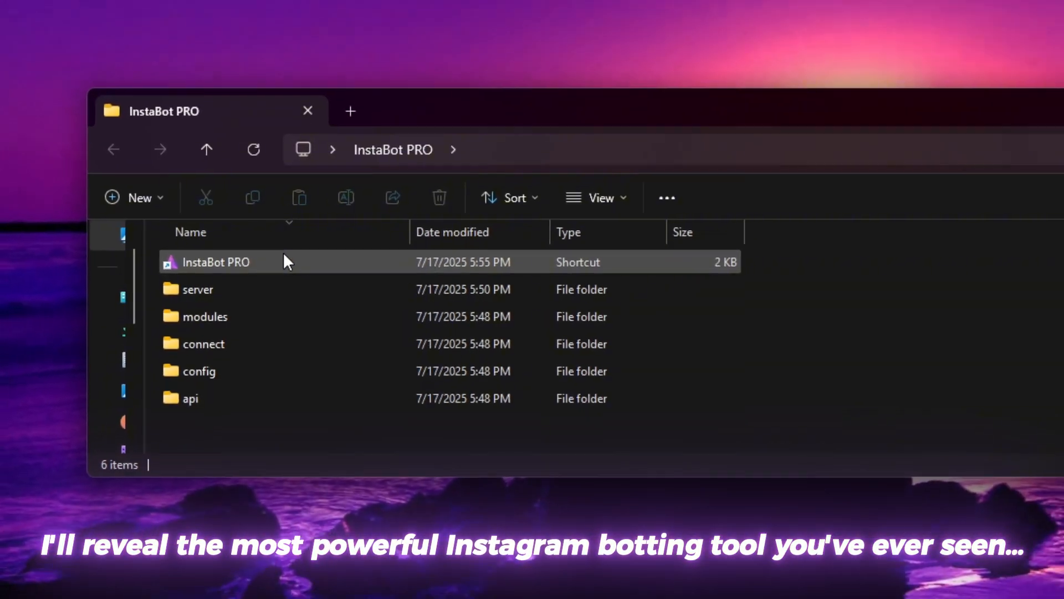
{"action": "double_click", "coordinate": [216, 262]}
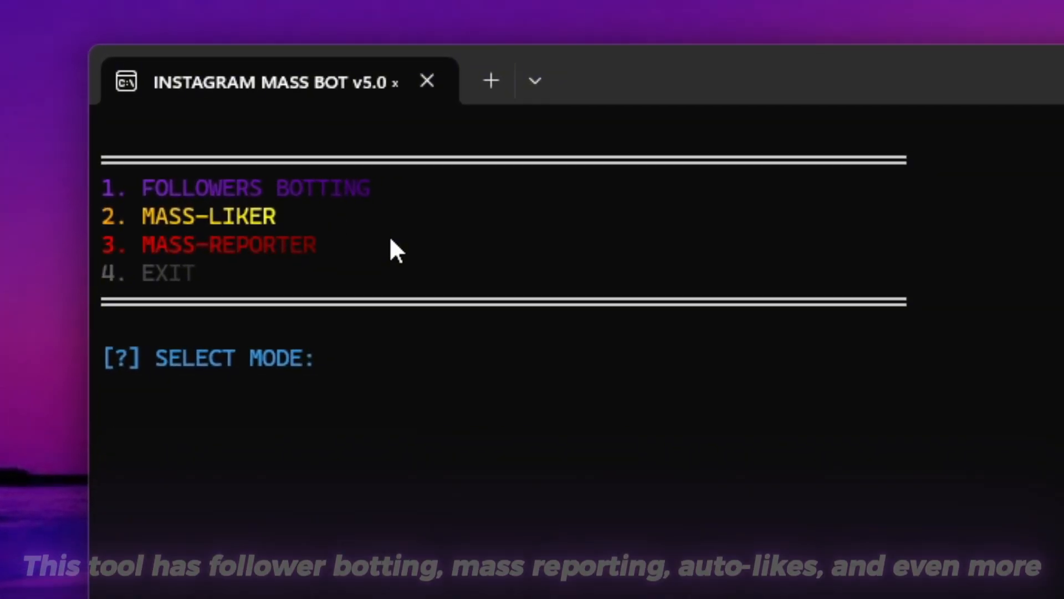
- Choose Followers Botting for bloxtoolz with 20000 followers and accept recommended anti-detection settings
{"action": "type", "text": "1"}
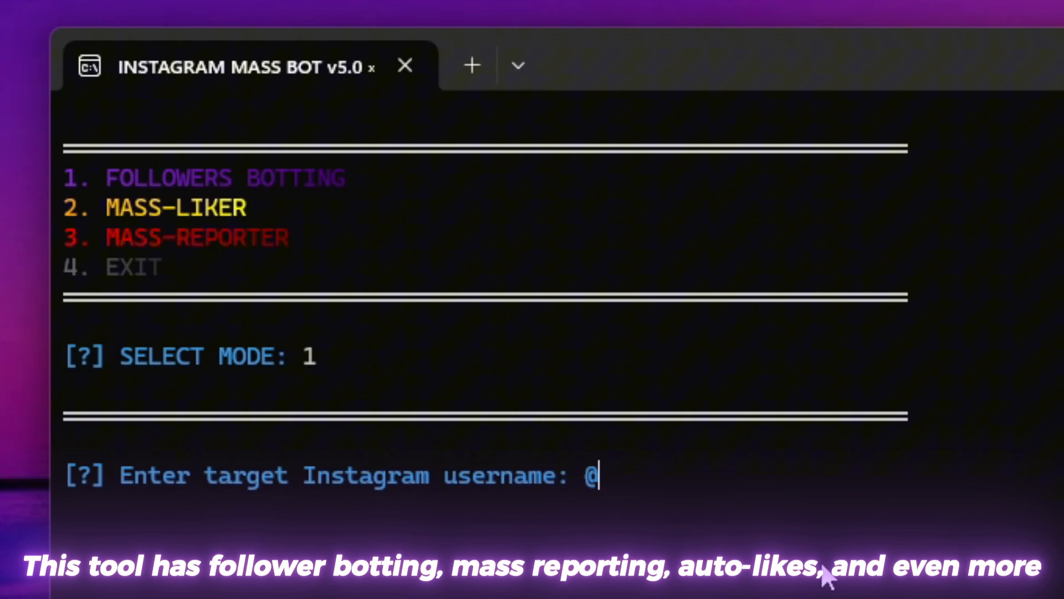
{"action": "type", "text": "bloxtoolz"}
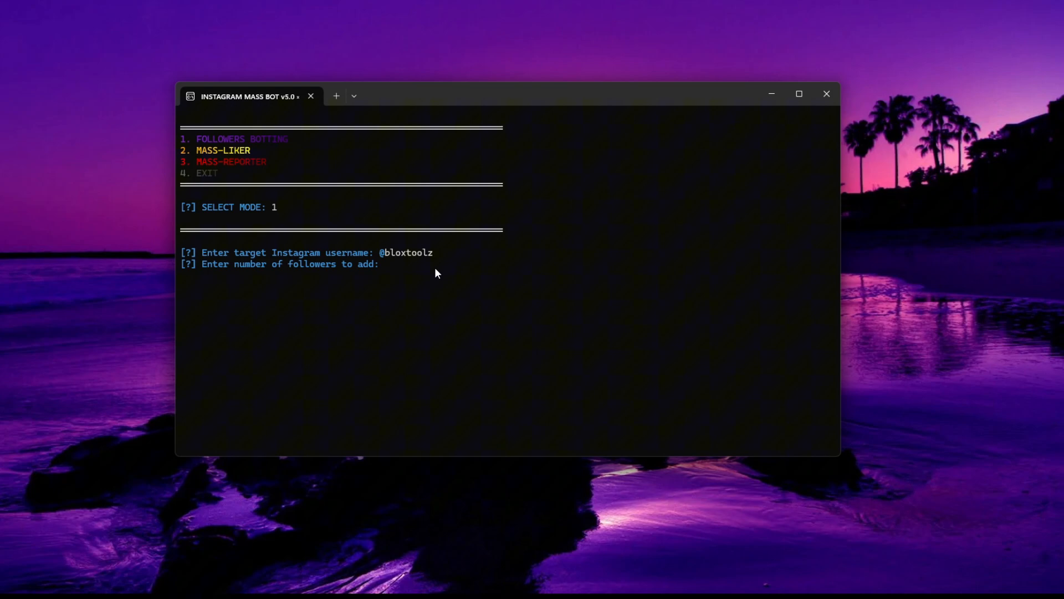
{"action": "type", "text": "20000"}
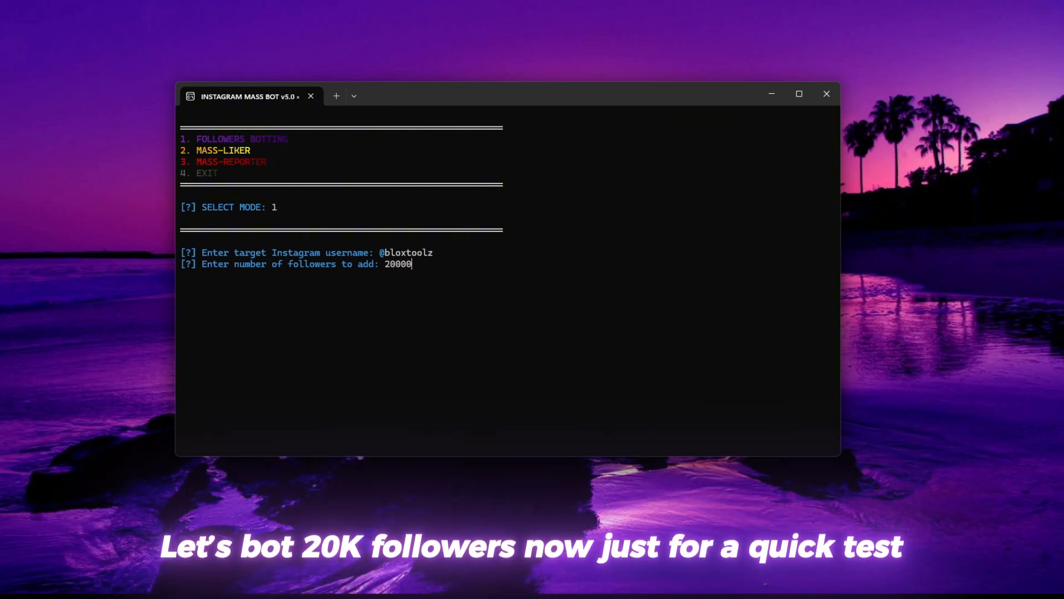
{"action": "key", "text": "enter"}
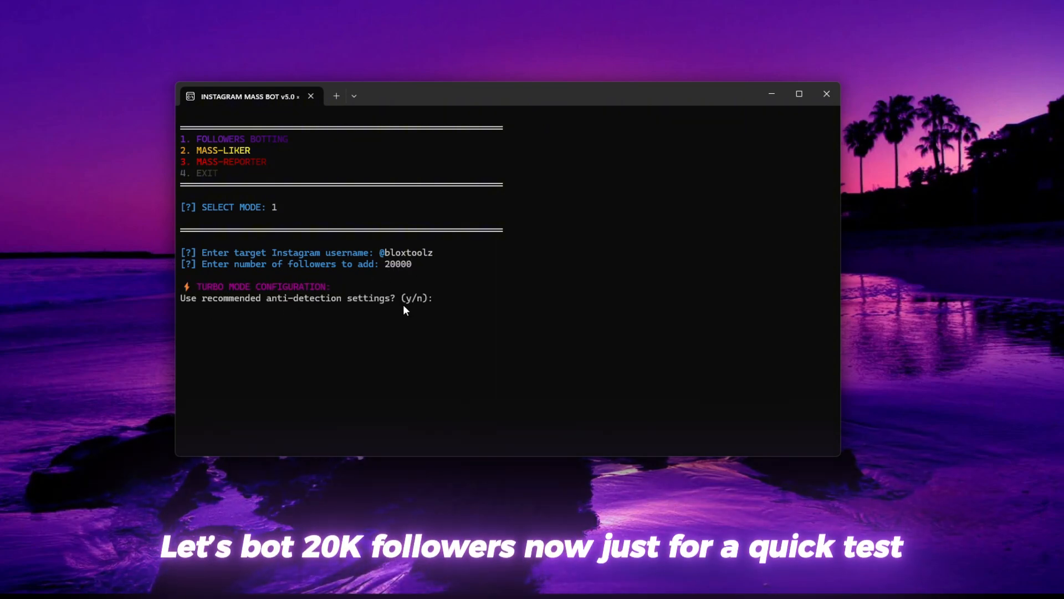
{"action": "type", "text": "y"}
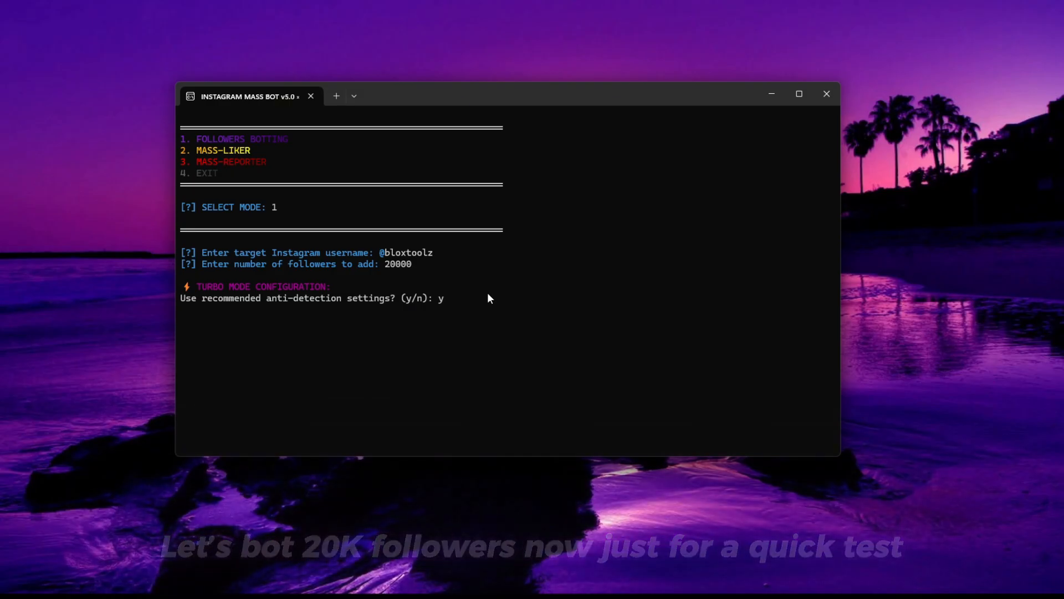
{"action": "key", "text": "enter"}
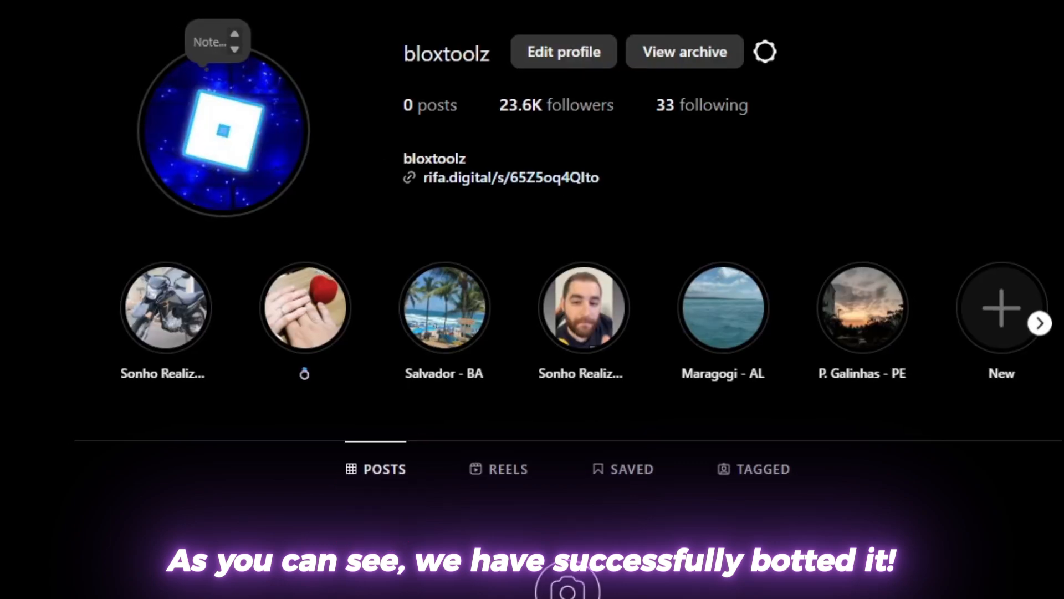
- Scroll the bloxtoolz Instagram profile to show its 23.6K follower count
{"action": "scroll", "scroll_direction": "down", "scroll_amount": 3}
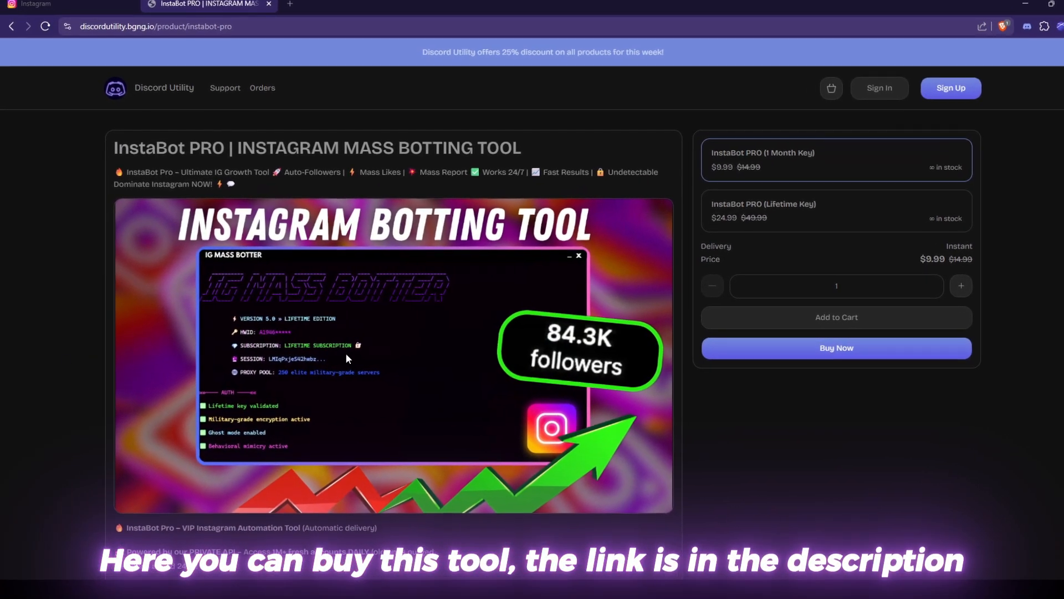
- Scroll the InstaBot PRO store page to its 1 Month and Lifetime key pricing panel
{"action": "scroll", "scroll_direction": "down", "scroll_amount": 3}
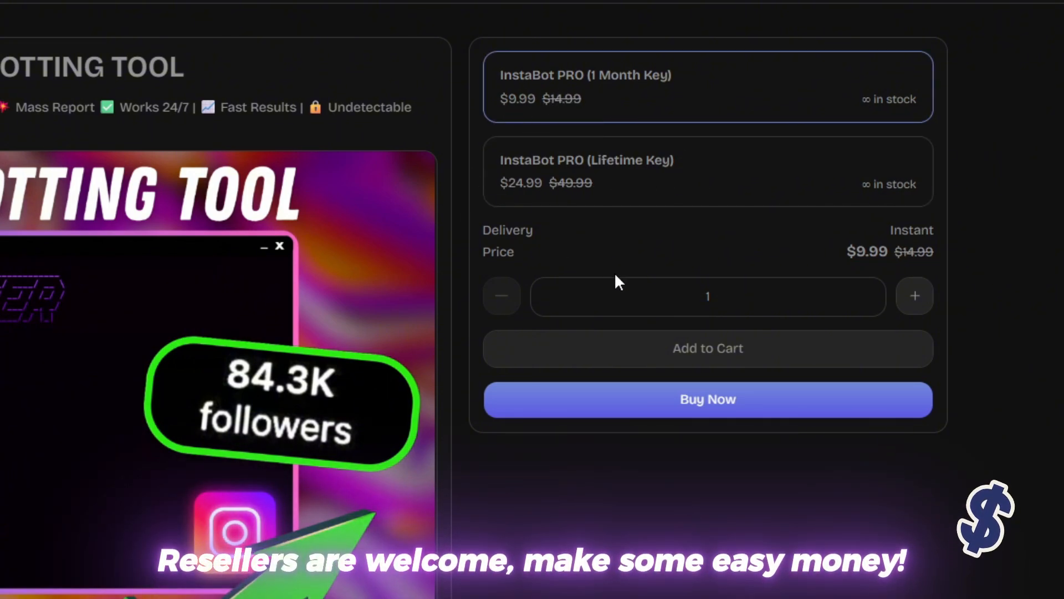
{"action": "scroll", "scroll_direction": "down", "scroll_amount": 3}
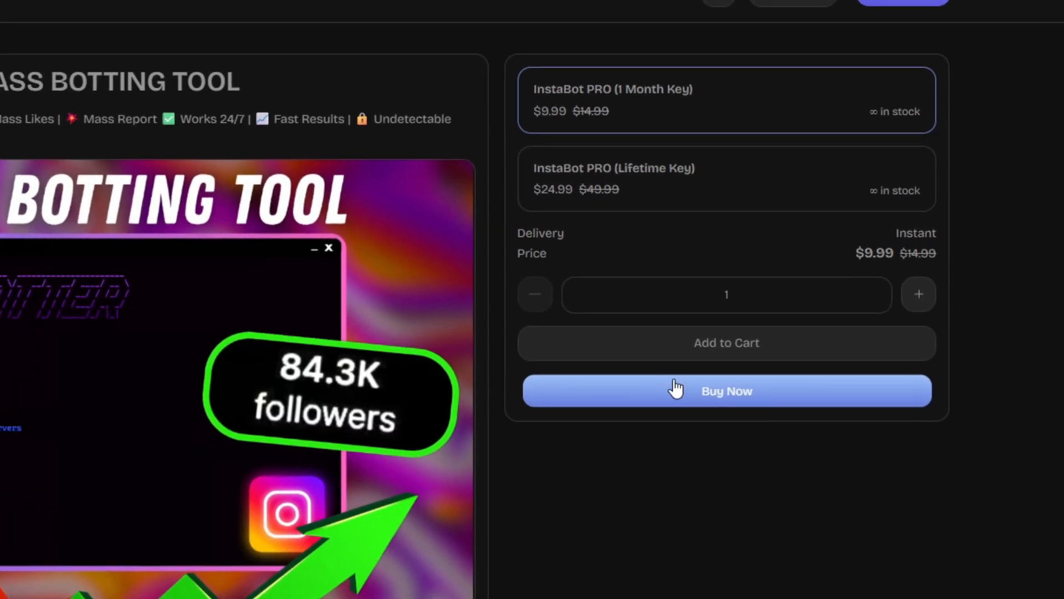